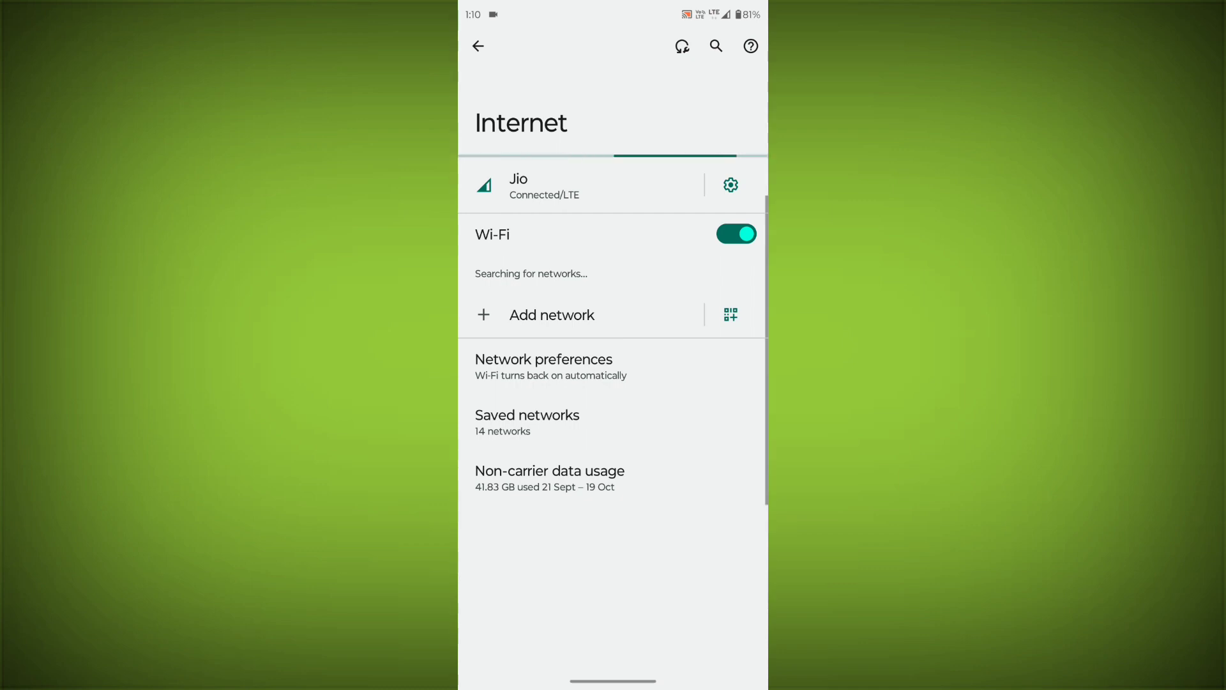
# Return to the home screen after confirming Wi-Fi is on.
pyautogui.press('HOME')
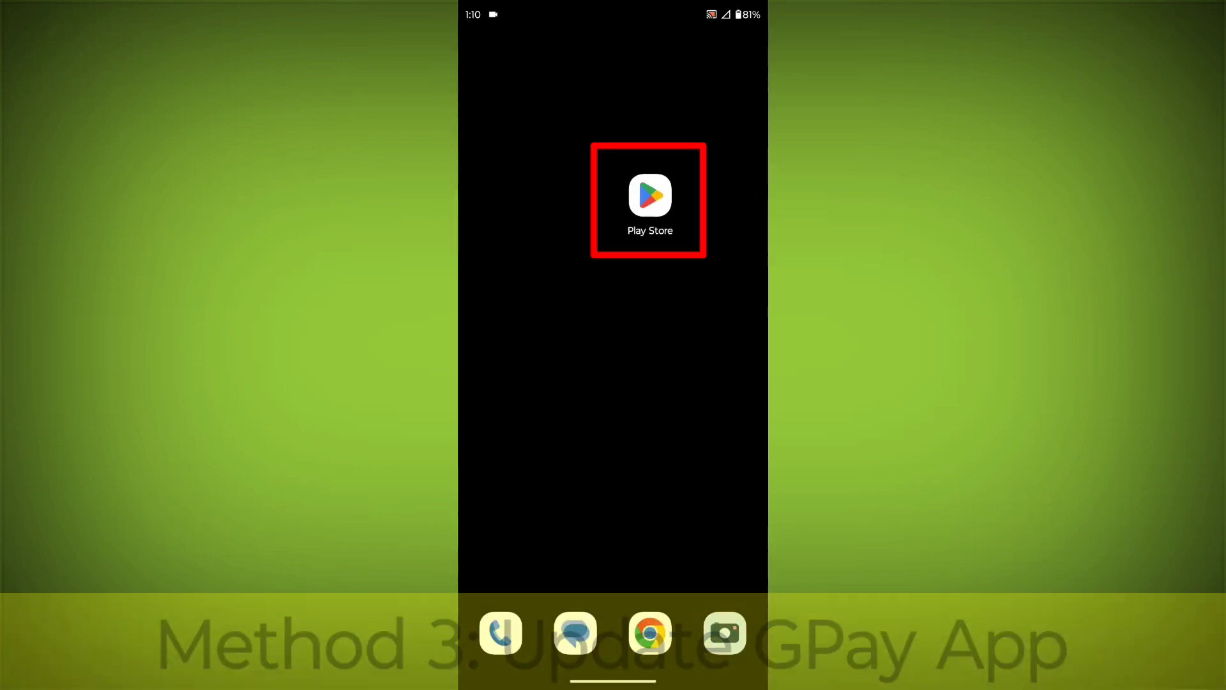
# Search Play Store for 'gpay' and update Google Pay to the latest version.
pyautogui.click(649, 196)
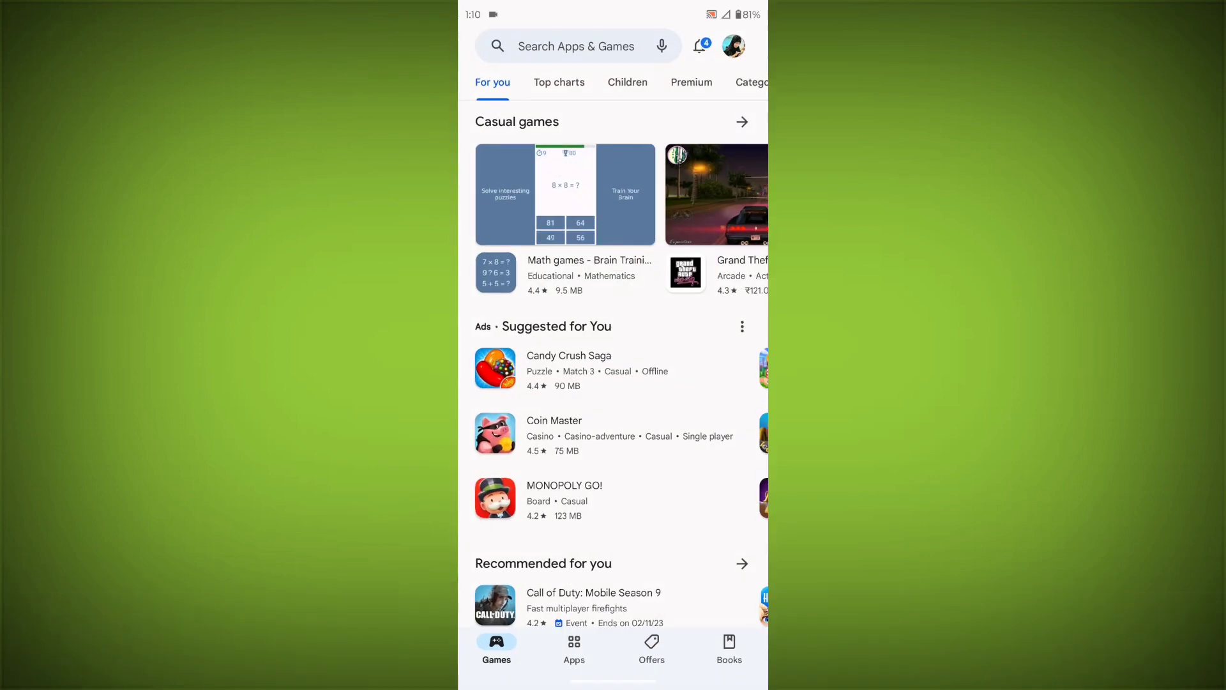
pyautogui.click(576, 46)
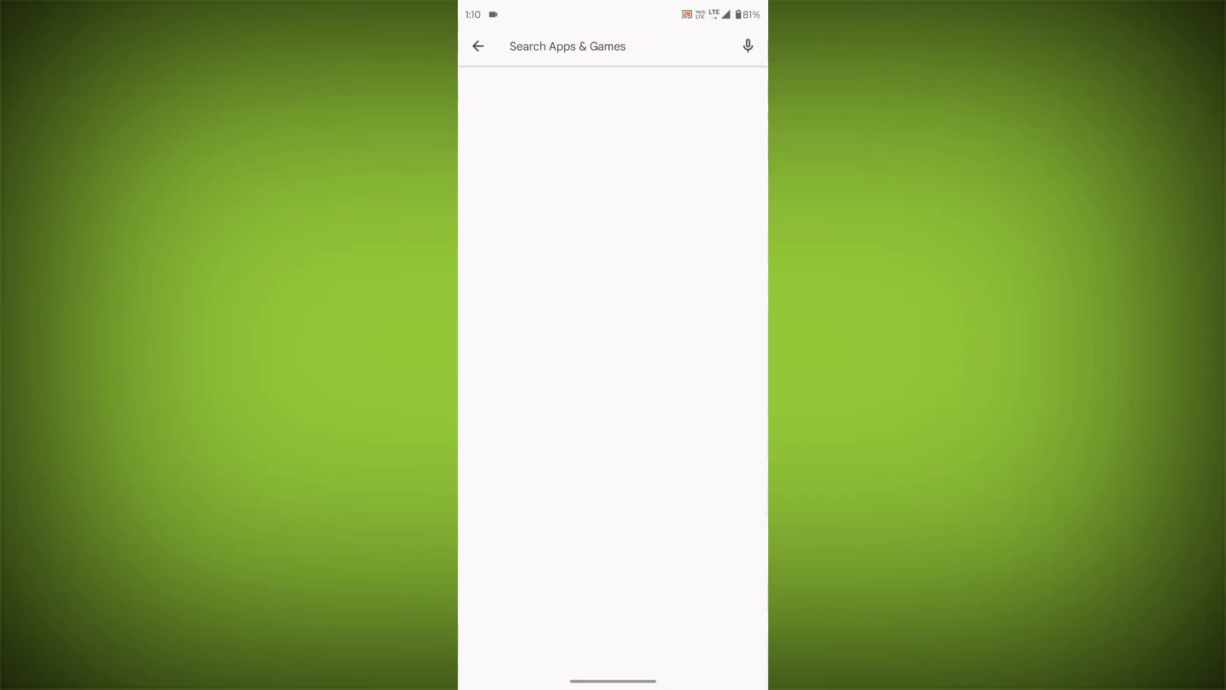
pyautogui.write('gpay')
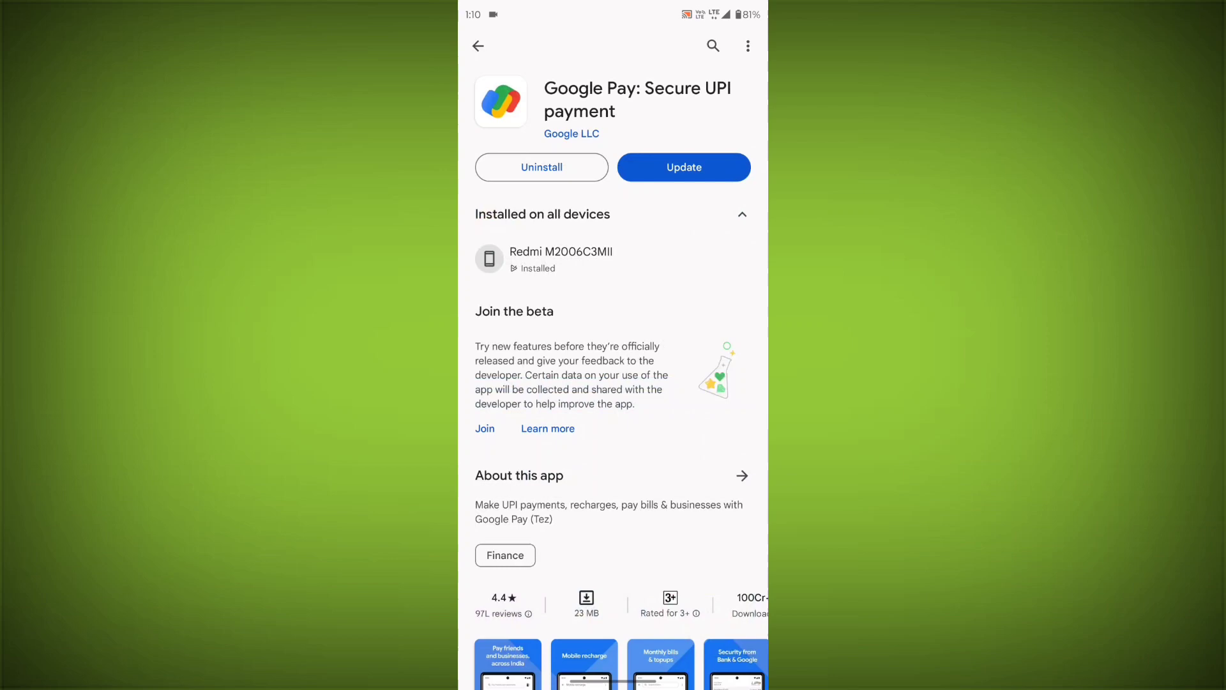
pyautogui.click(684, 167)
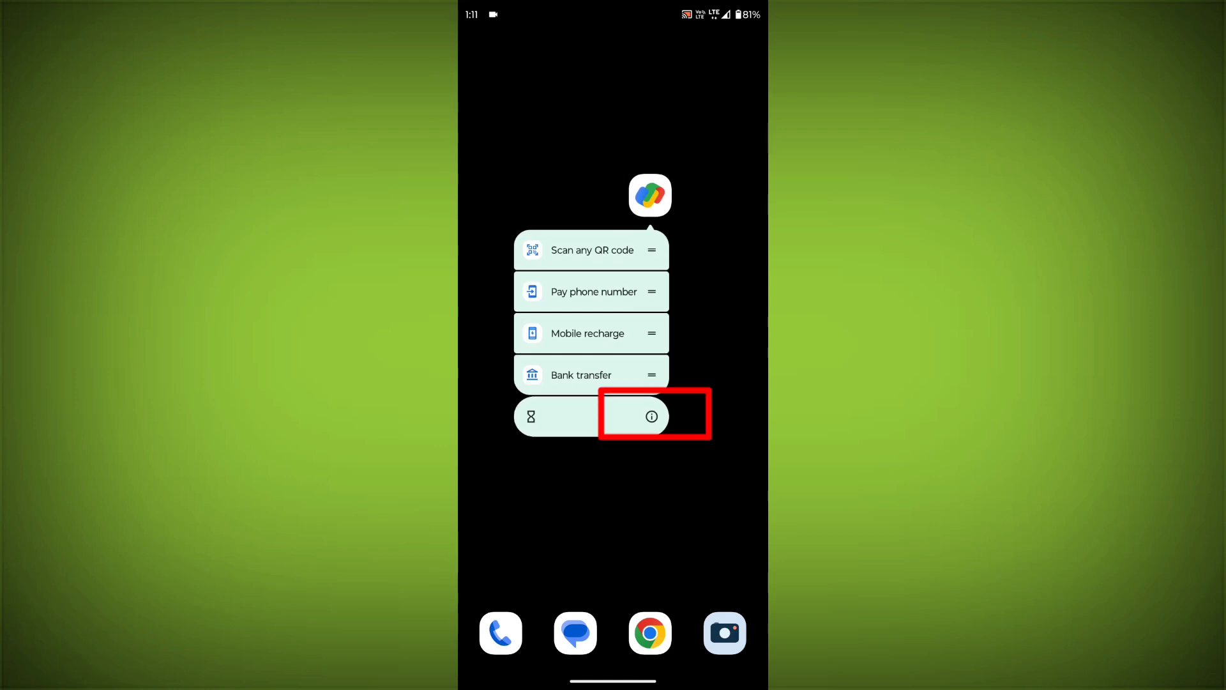
# From GPay's App info, clear its cache, then clear storage and confirm Delete.
pyautogui.click(650, 417)
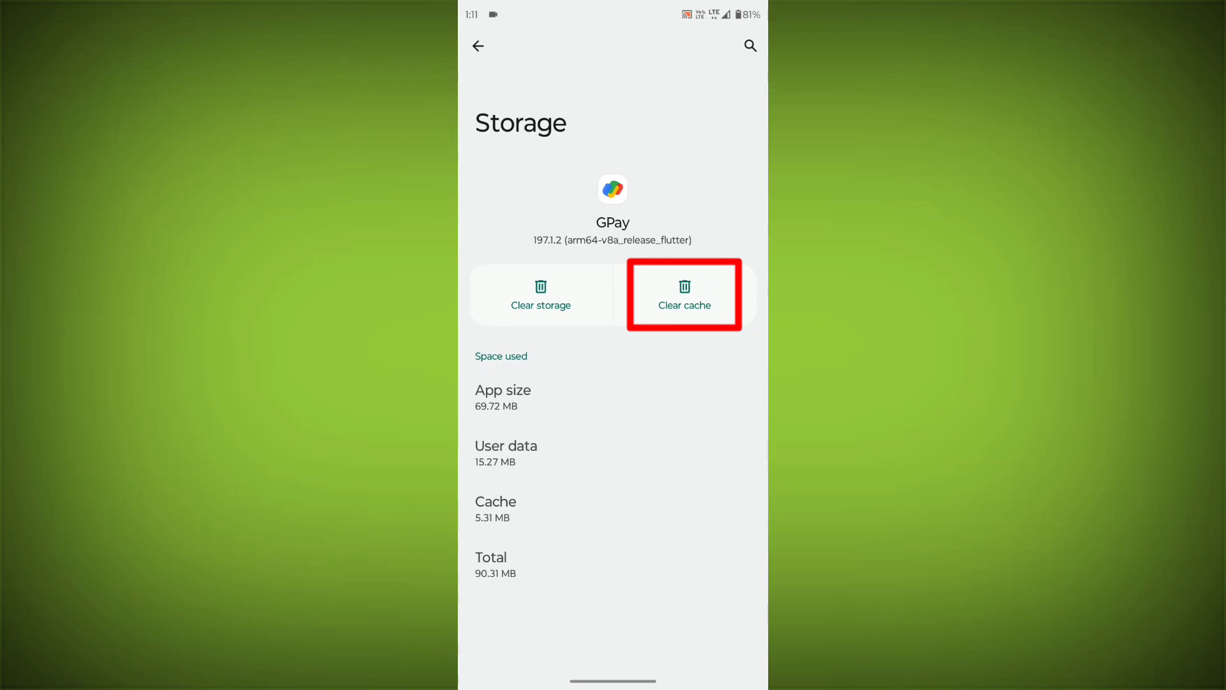
pyautogui.click(684, 294)
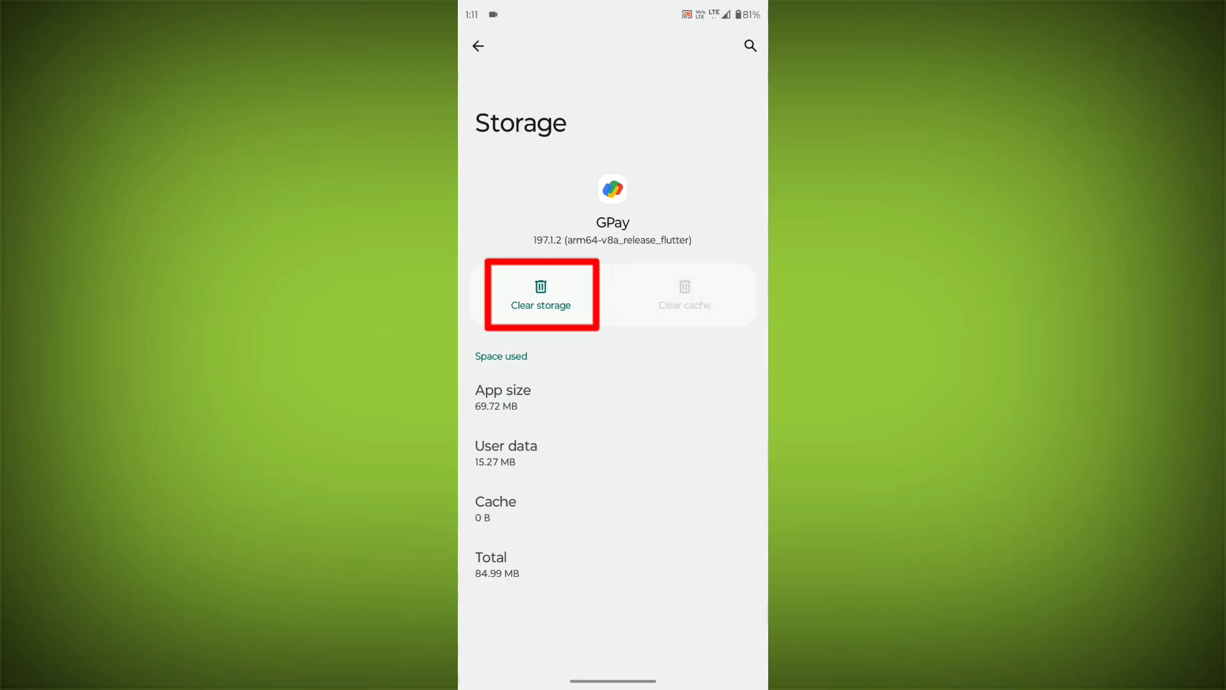
pyautogui.click(540, 294)
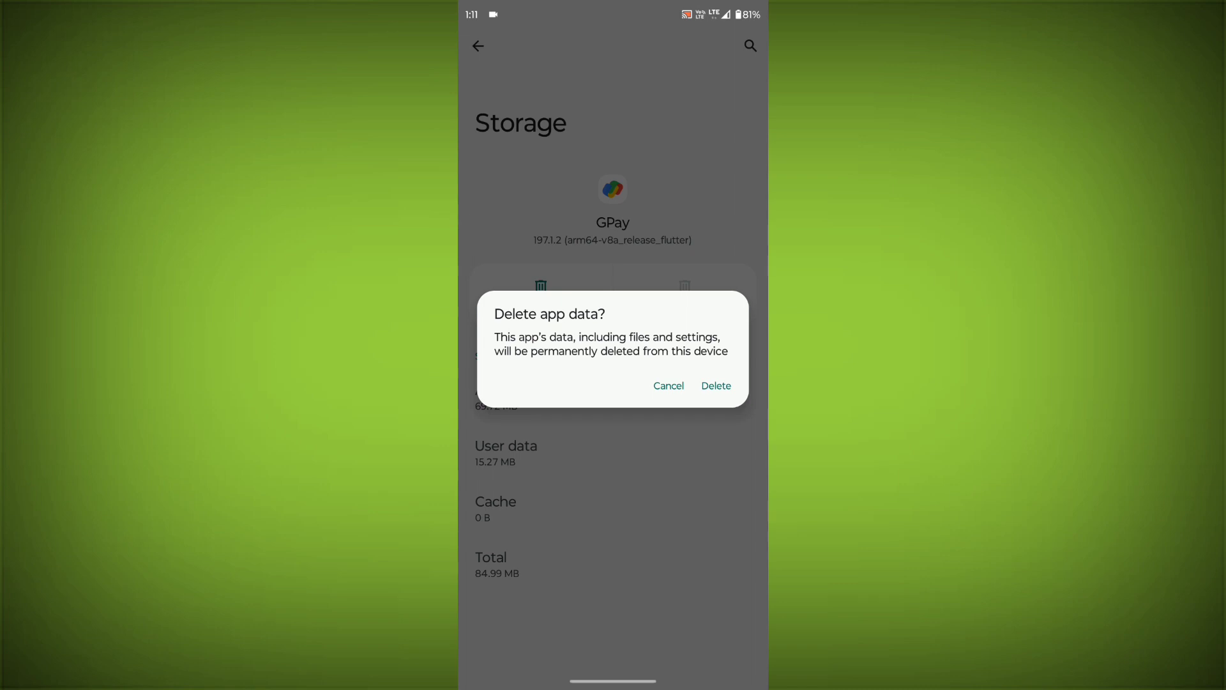
pyautogui.click(715, 386)
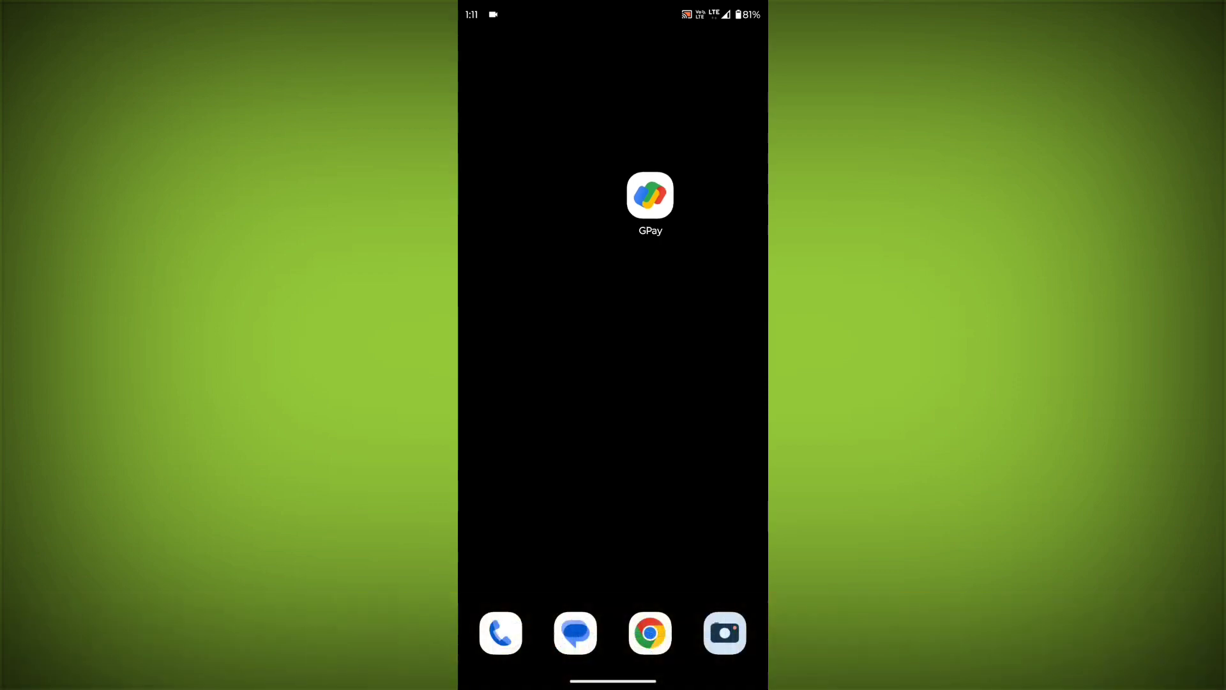
# Drag the GPay icon onto Uninstall to remove the app.
pyautogui.moveTo(650, 194); pyautogui.dragTo(670, 99)
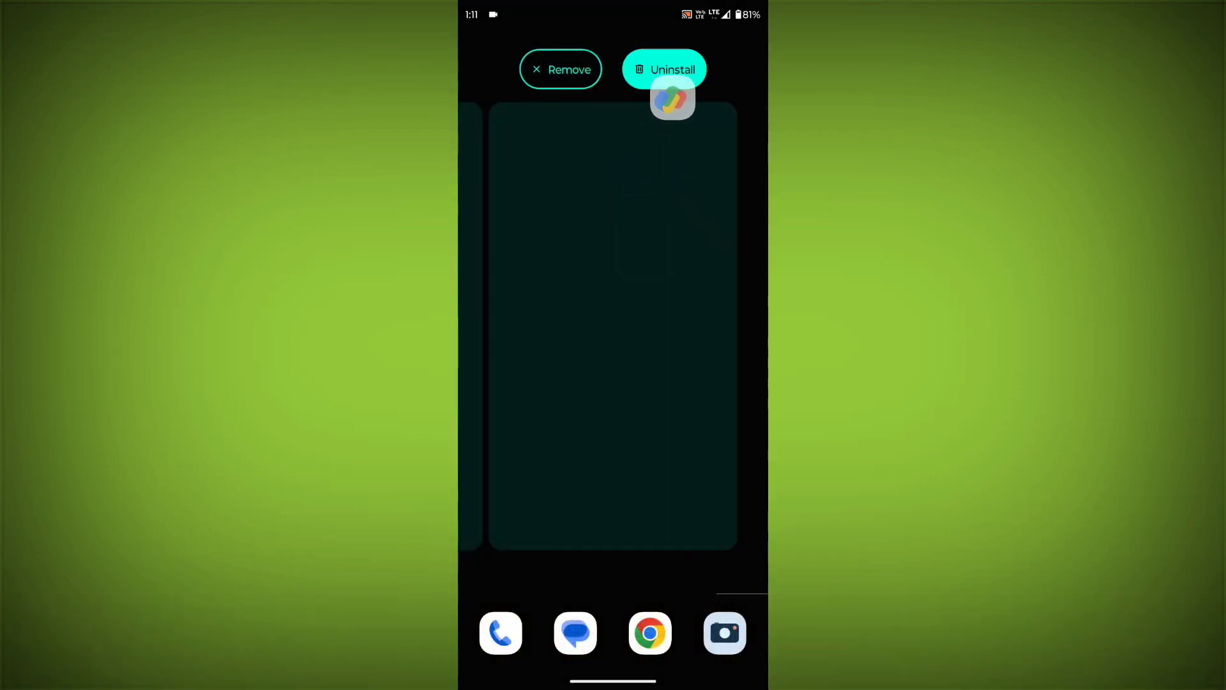